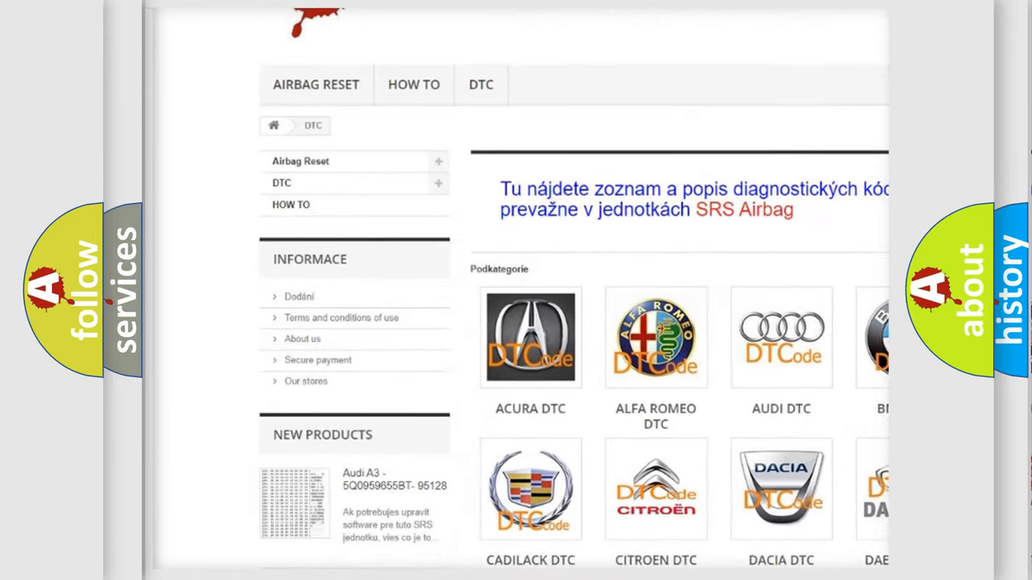
Scroll the DTC brand tiles and open one brand's diagnostic trouble code table.
scroll(down, 3)
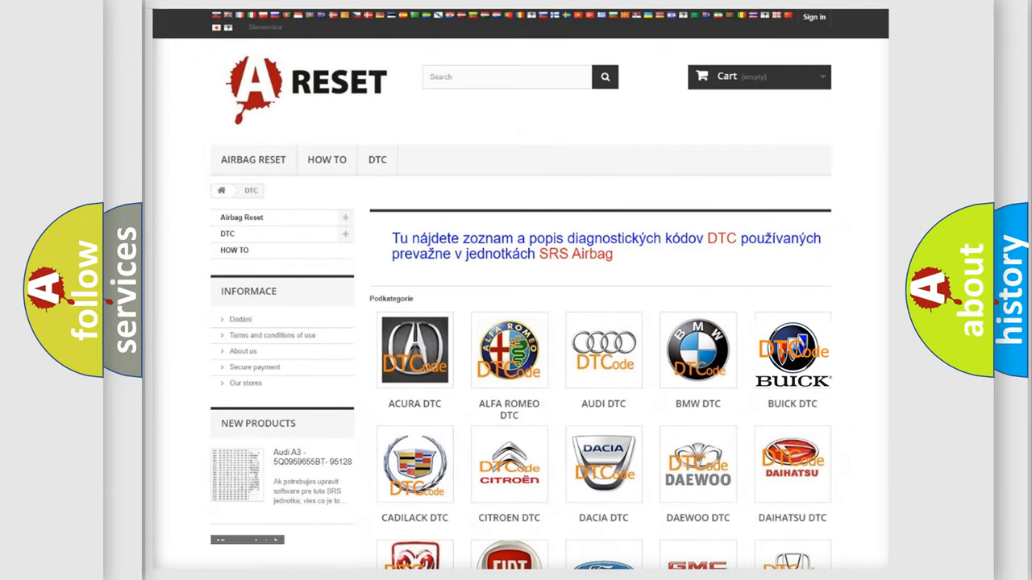
click(415, 350)
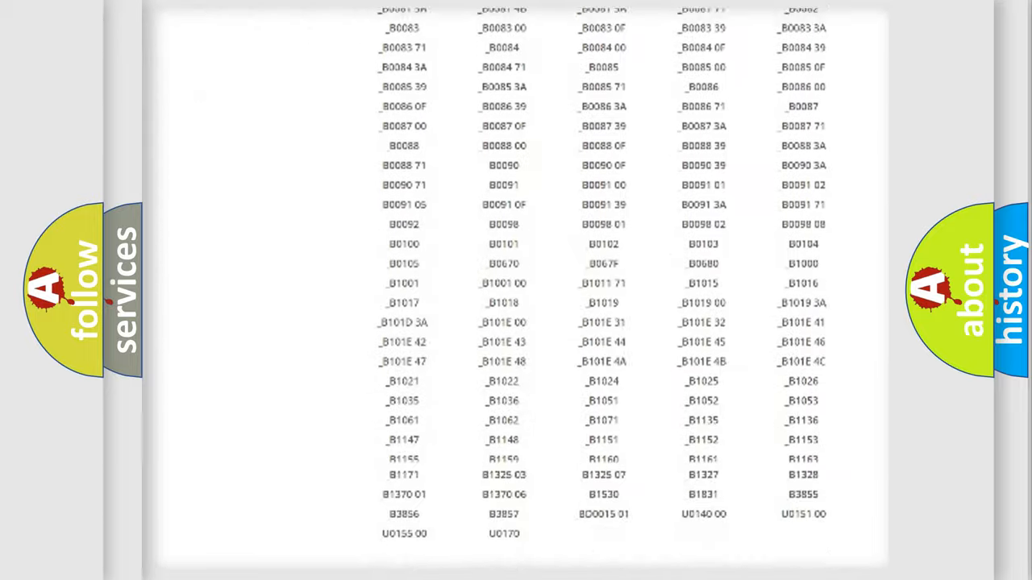